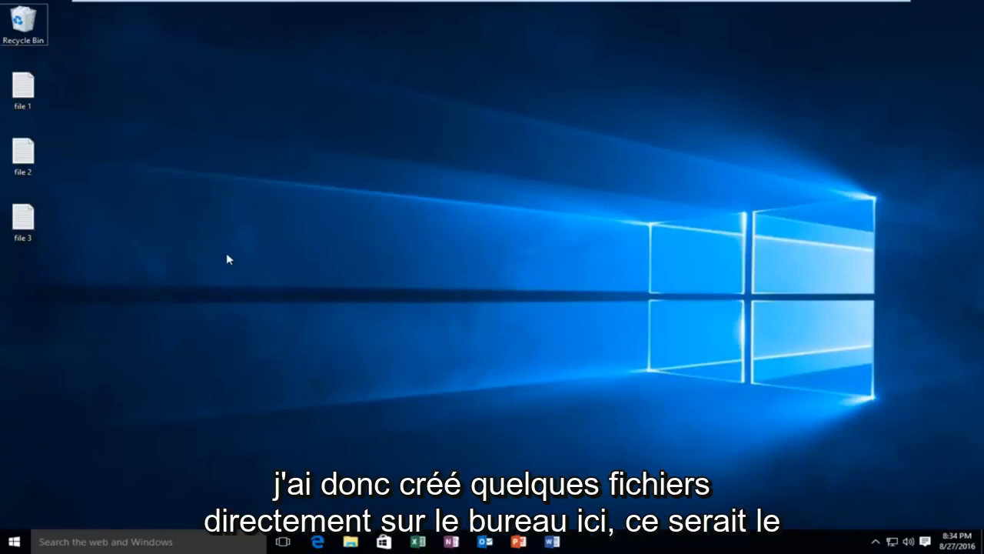
Step: Select file 1, file 2 and file 3 on the desktop and show their Send to options
click(23, 154)
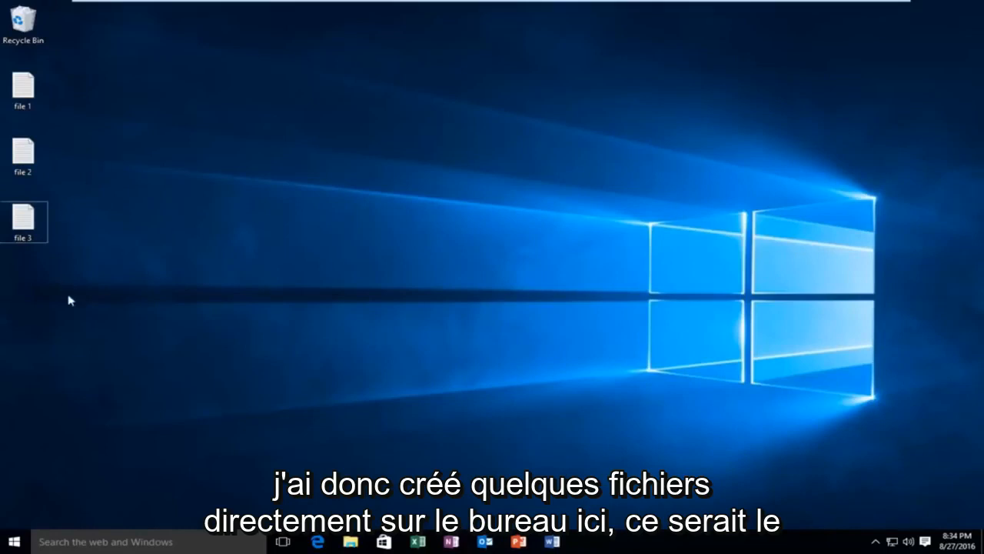
mouse_move(23, 89)
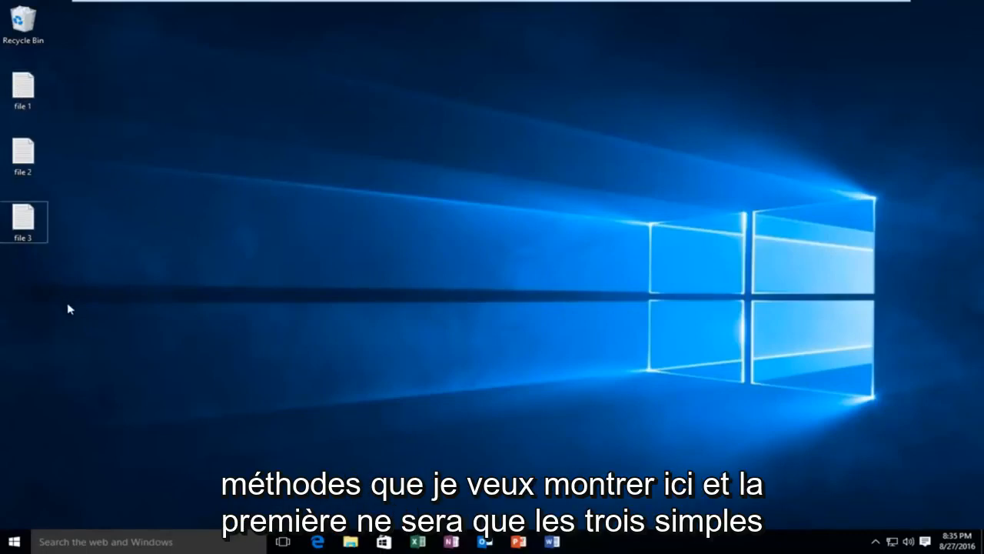
mouse_move(34, 295)
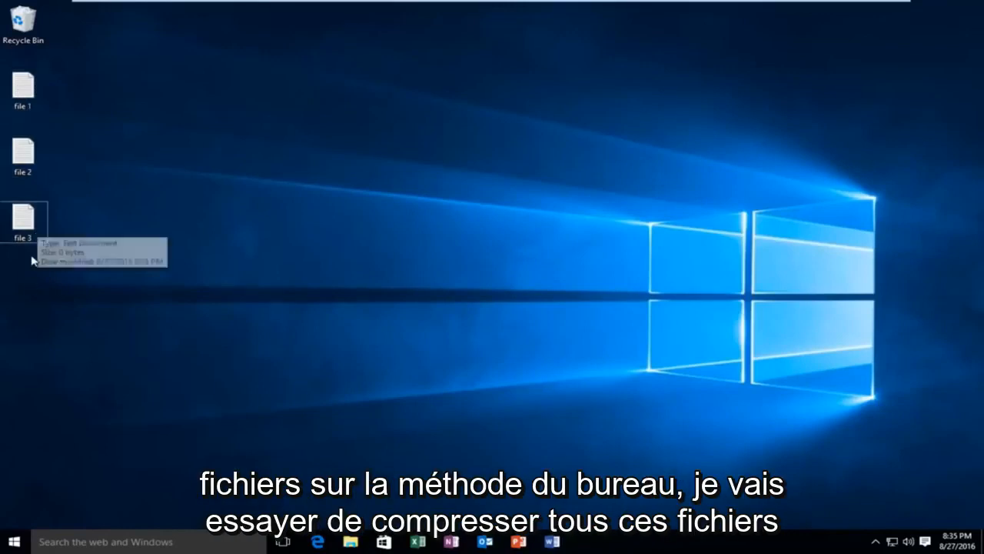
mouse_move(34, 277)
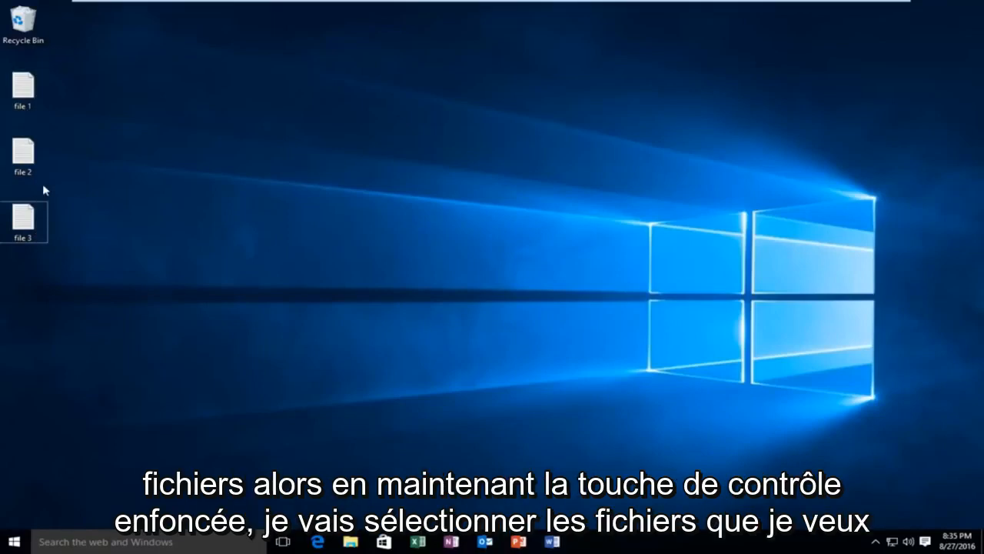
mouse_move(27, 88)
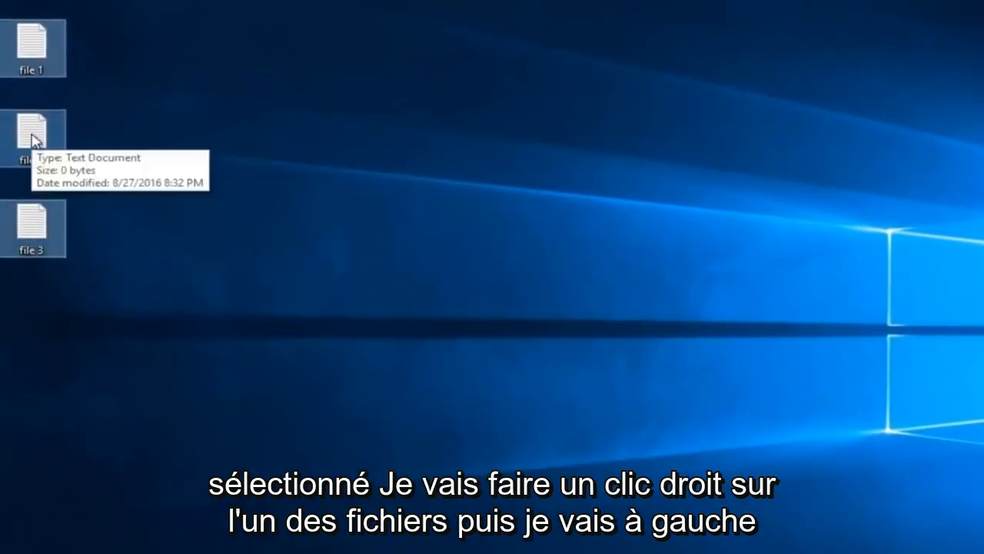
right_click(31, 135)
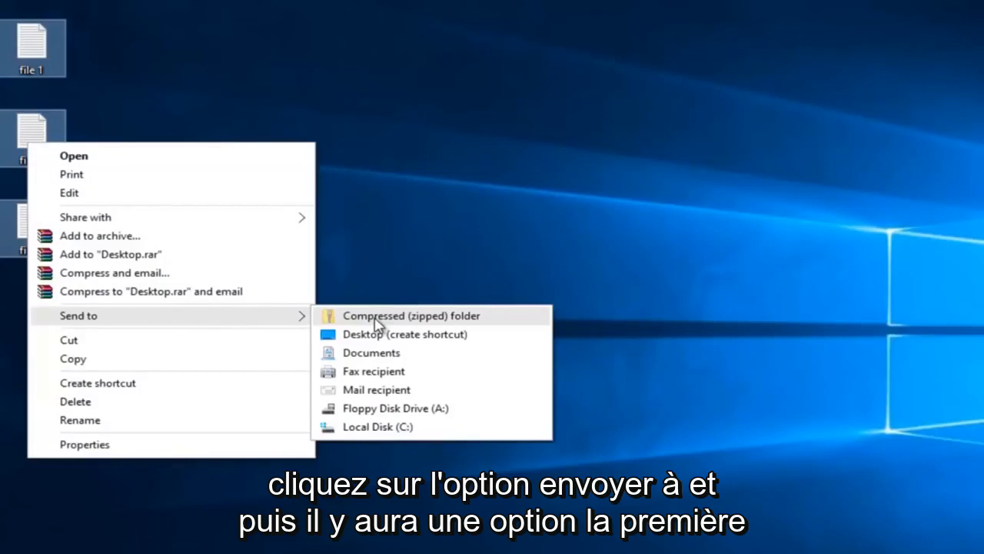
mouse_move(350, 323)
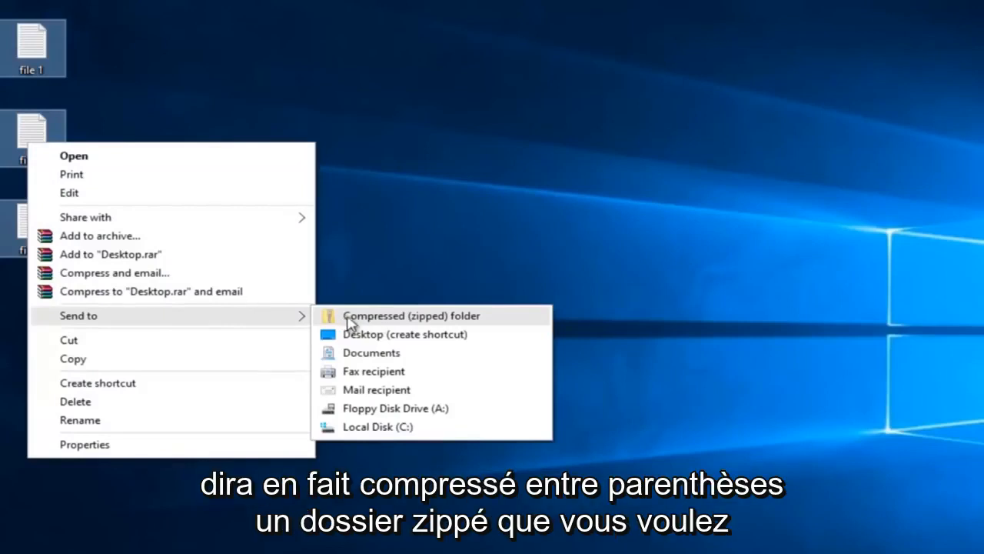
mouse_move(414, 323)
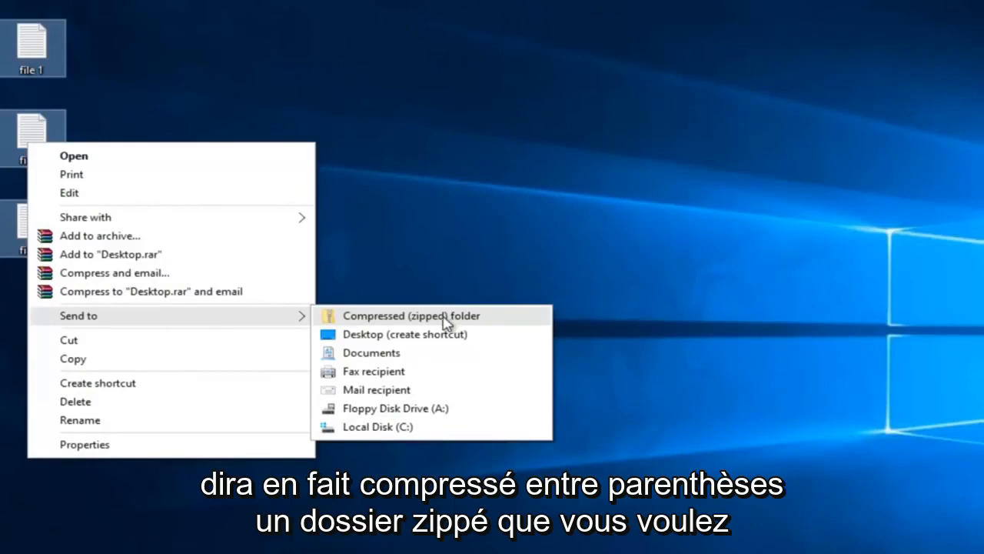
Step: Compress file 1–3 into the zip archive file 2 and view its contents in WinRAR
click(411, 315)
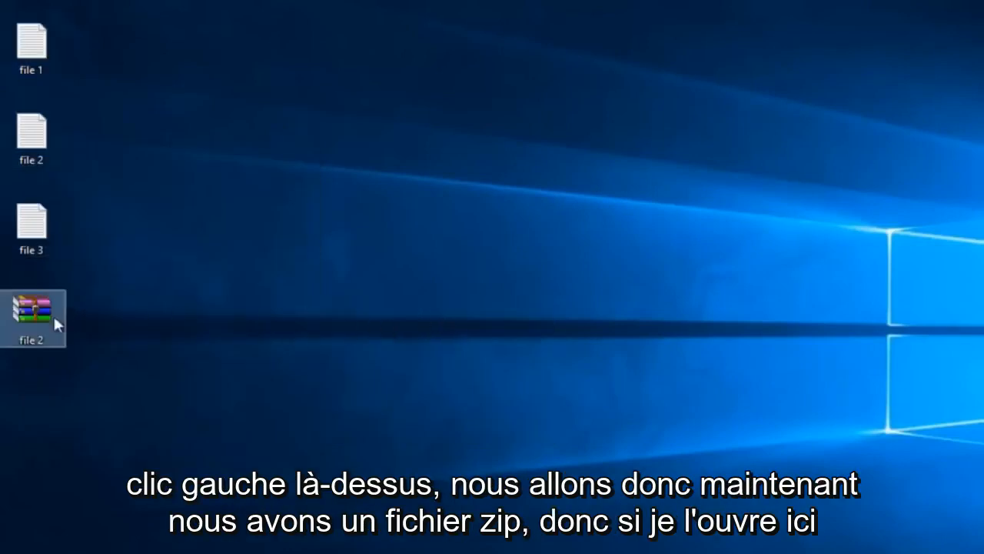
mouse_move(34, 315)
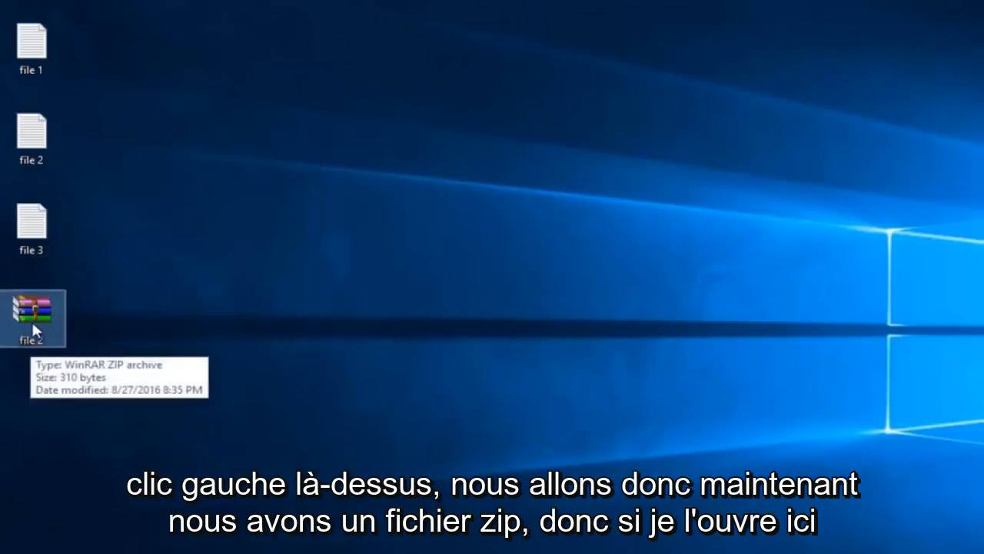
double_click(30, 317)
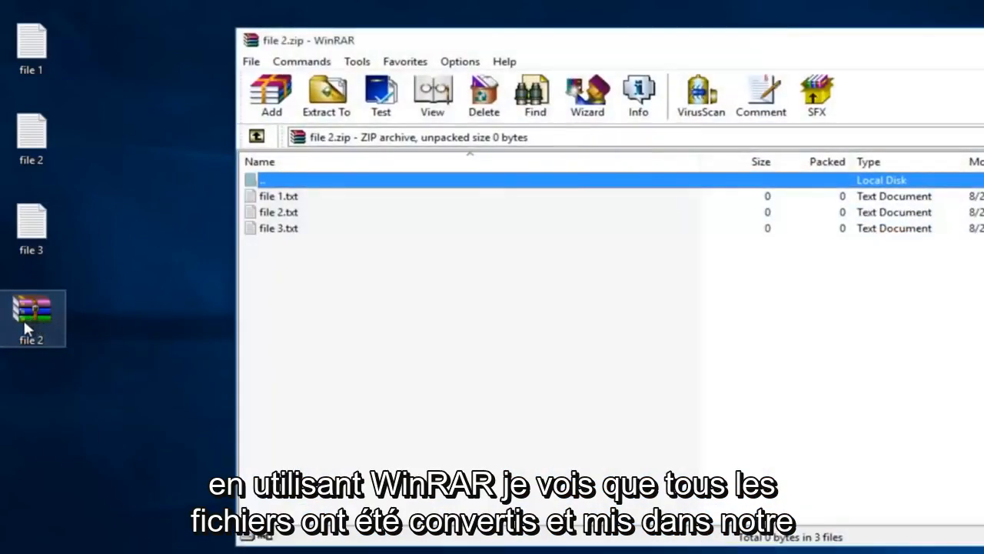
click(299, 269)
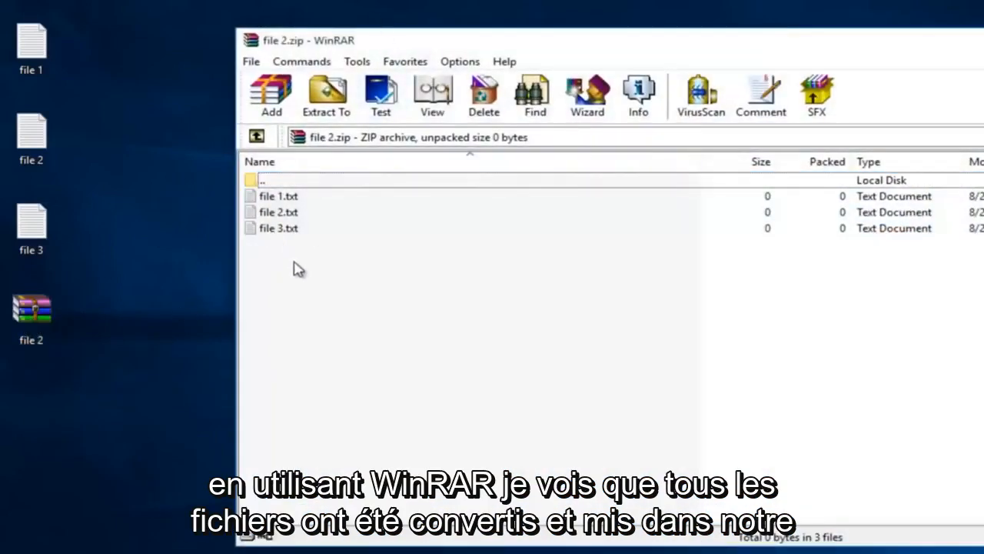
mouse_move(301, 231)
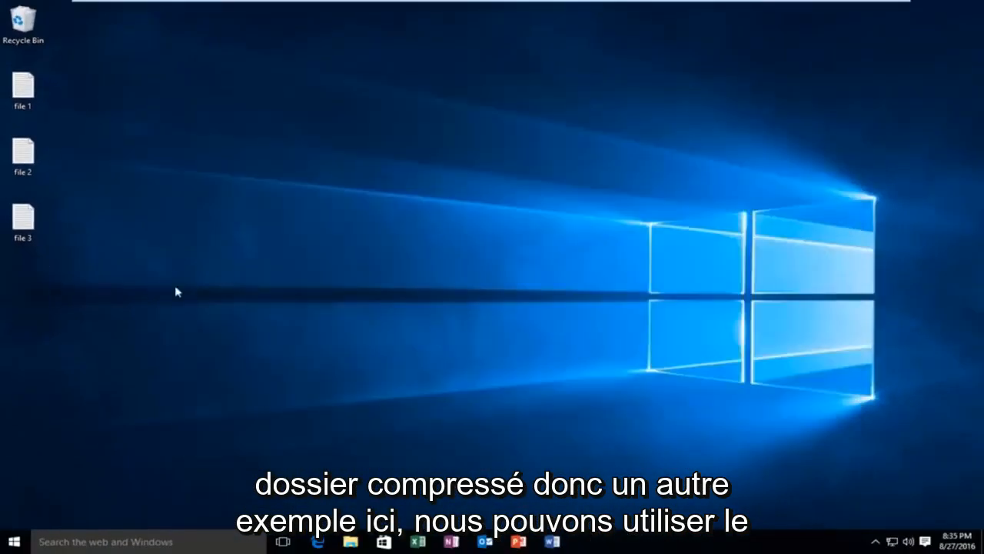
mouse_move(76, 315)
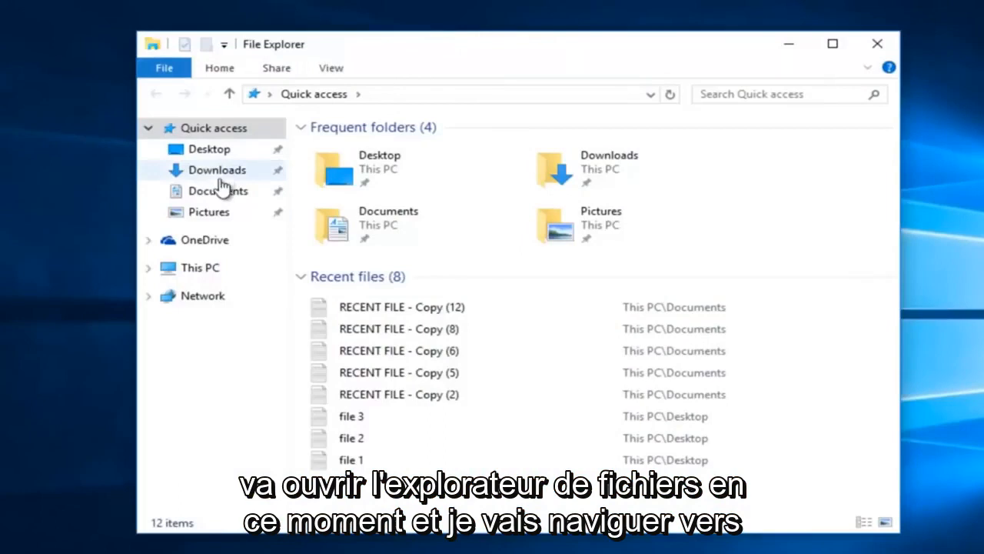
Step: Navigate File Explorer to the Documents folder under Quick access
click(218, 190)
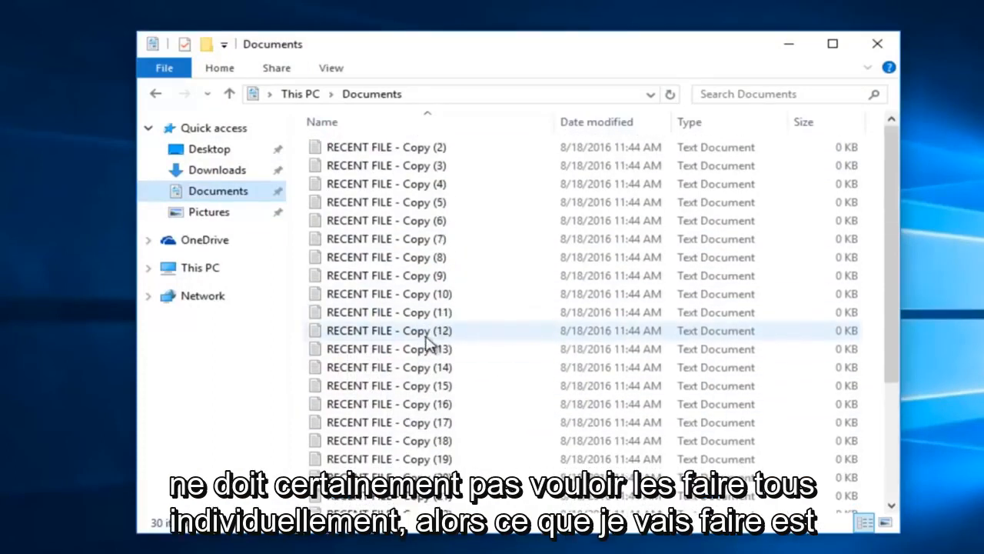
mouse_move(378, 147)
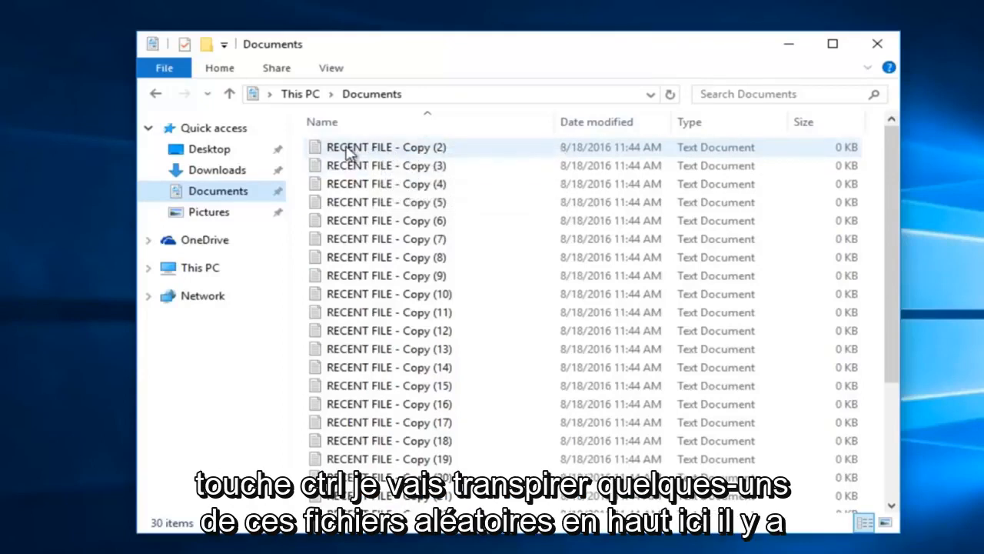
Step: Zip six RECENT FILE copies as 'compressed files' and confirm the contents in WinRAR
click(389, 385)
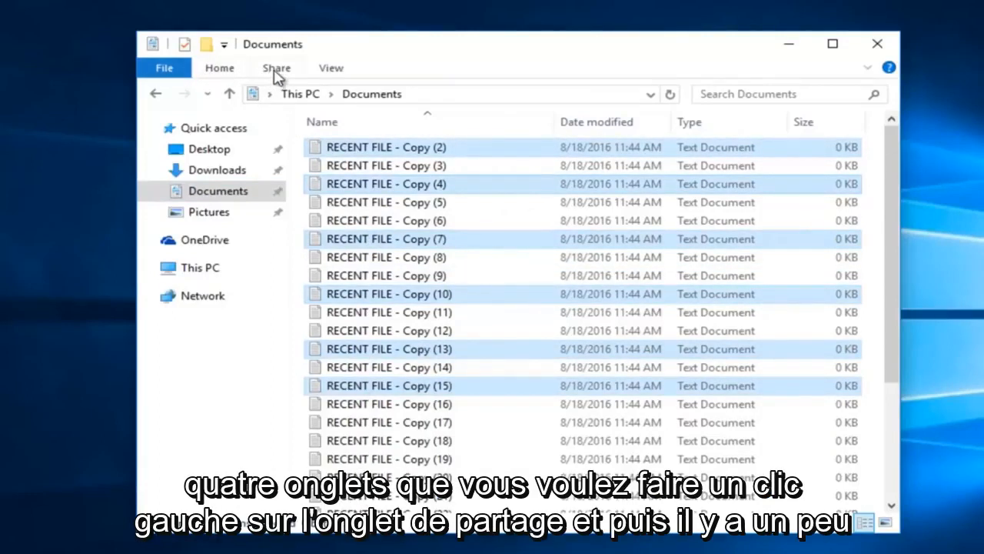
click(276, 68)
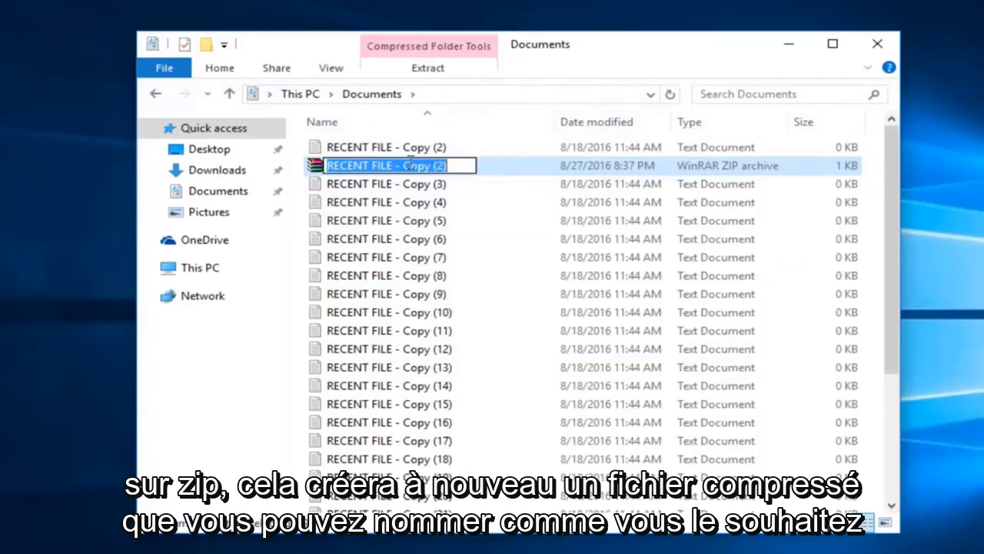
text(compressed files)
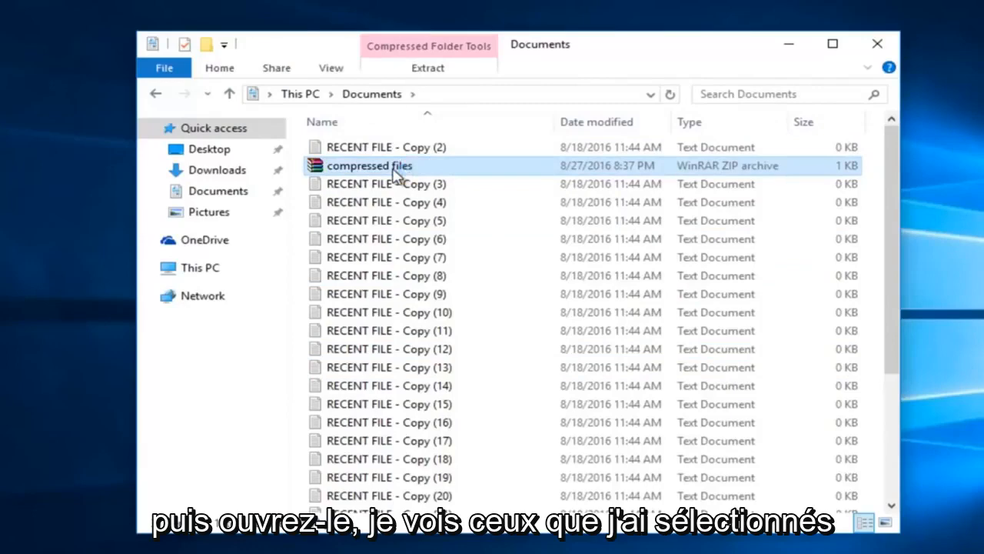
double_click(369, 165)
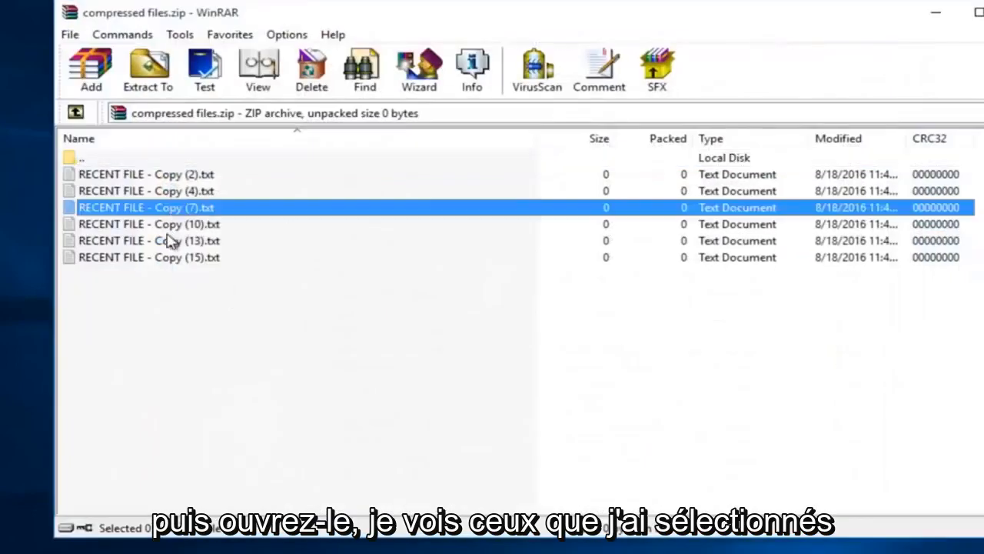
click(146, 191)
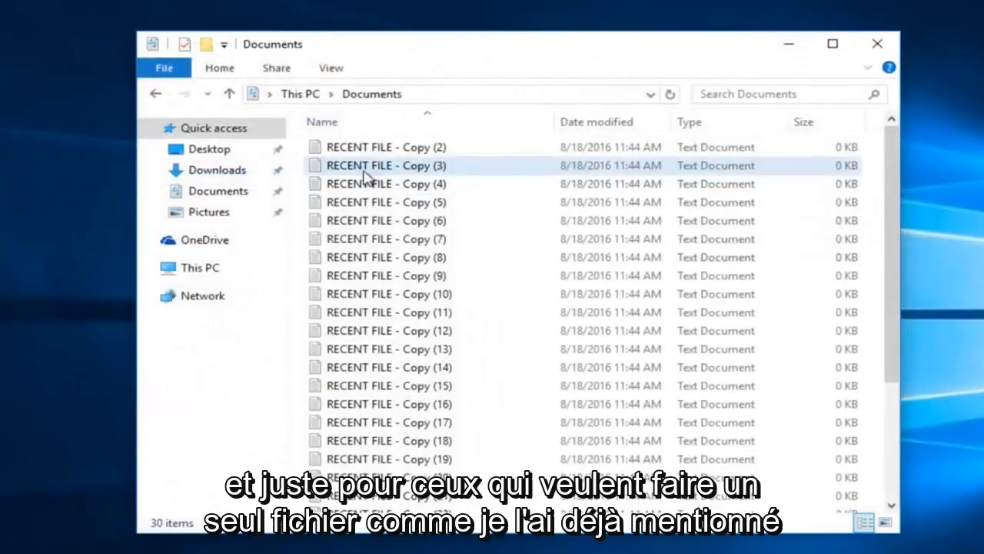
mouse_move(362, 169)
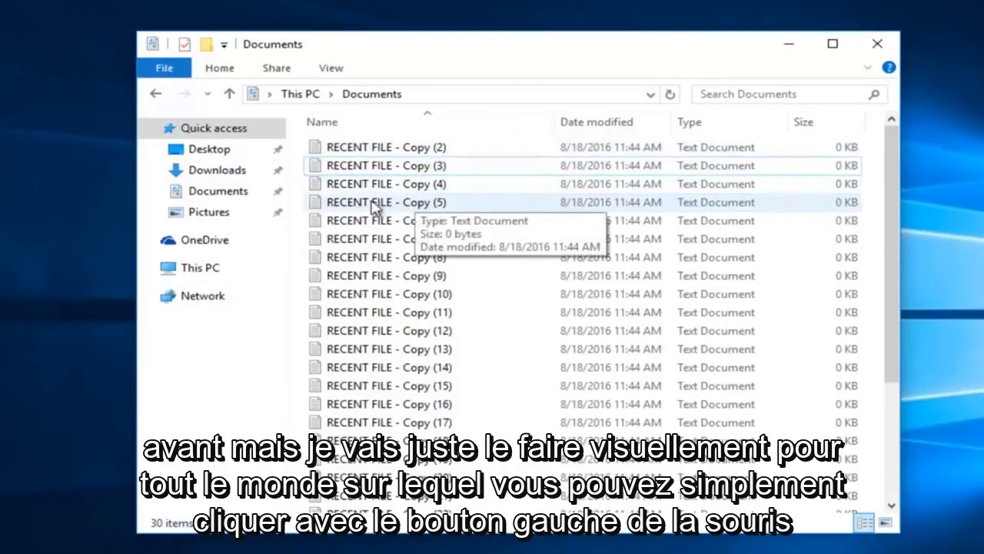
Step: Zip RECENT FILE - Copy (4) under its default name and open the archive
click(384, 182)
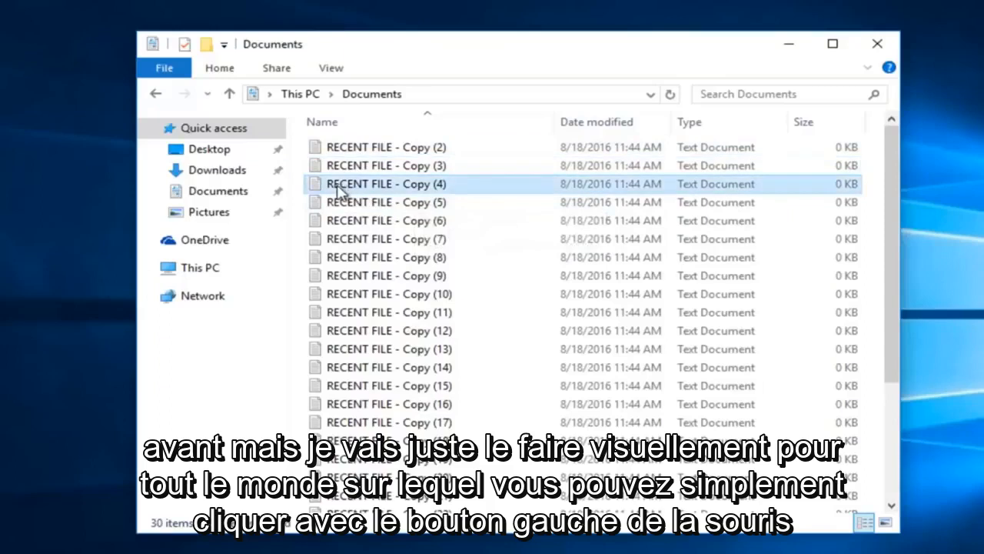
click(276, 68)
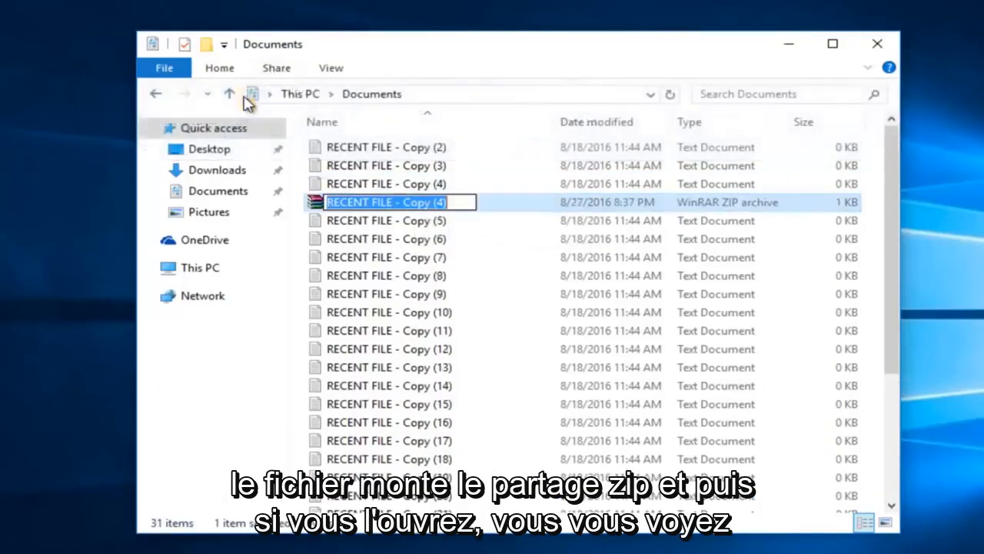
click(385, 202)
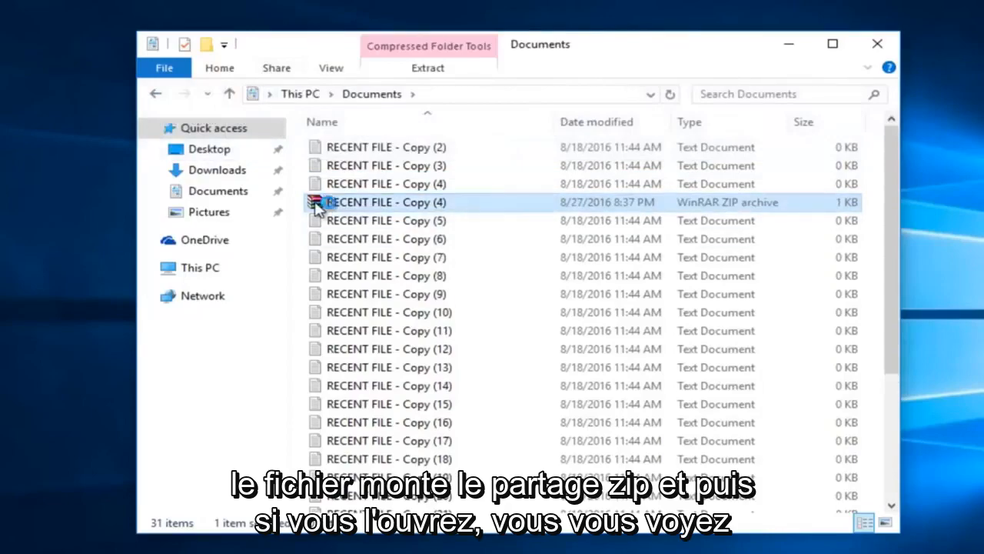
double_click(384, 202)
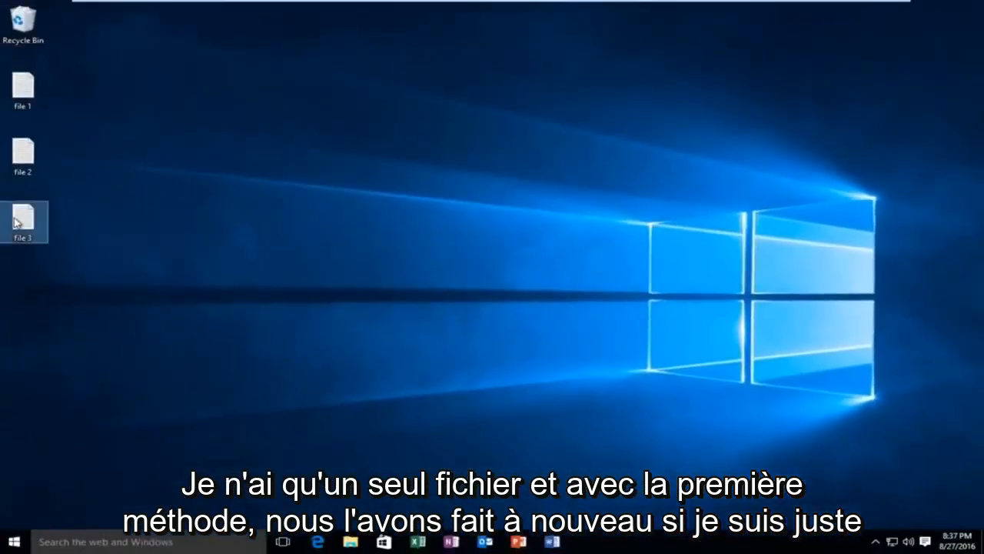
Step: Send file 3 to a compressed zipped folder named 'compressed file'
right_click(24, 215)
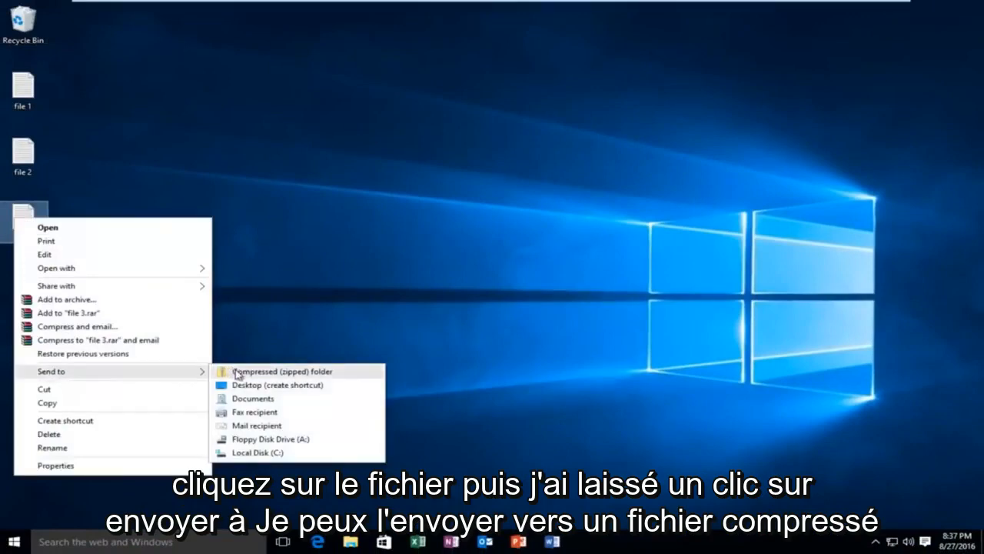
click(282, 371)
text(compressed file)
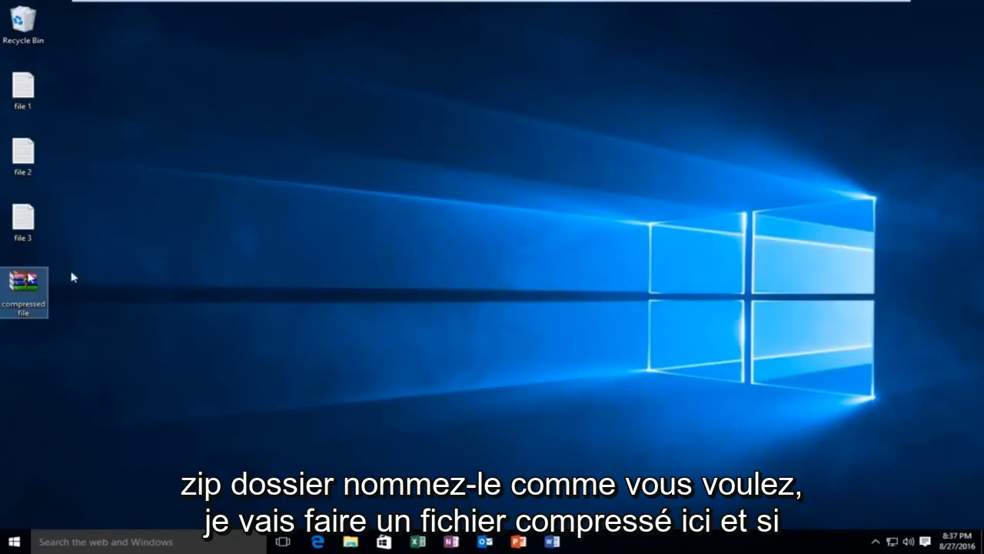
Step: Open the 'compressed file' zip in WinRAR to see file 3.txt
double_click(23, 292)
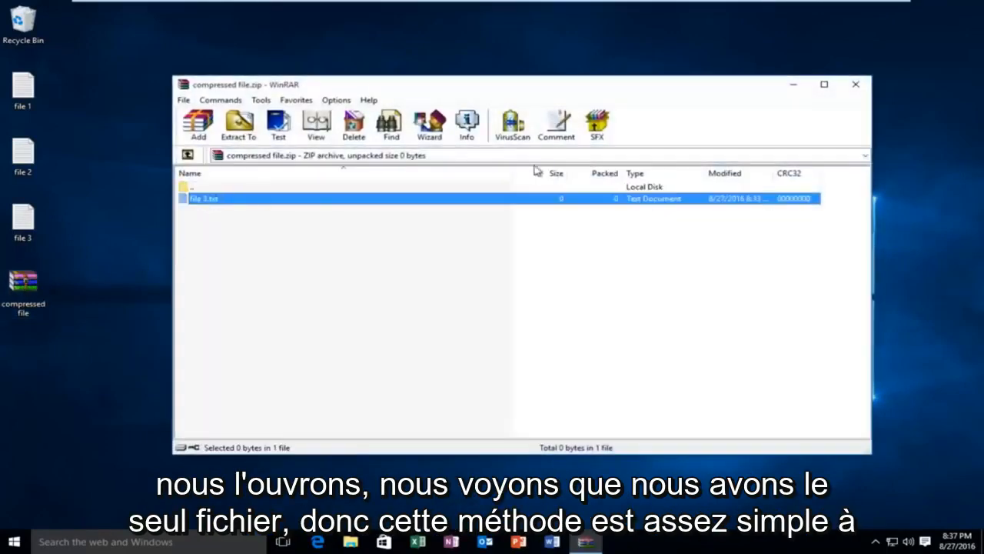
mouse_move(446, 192)
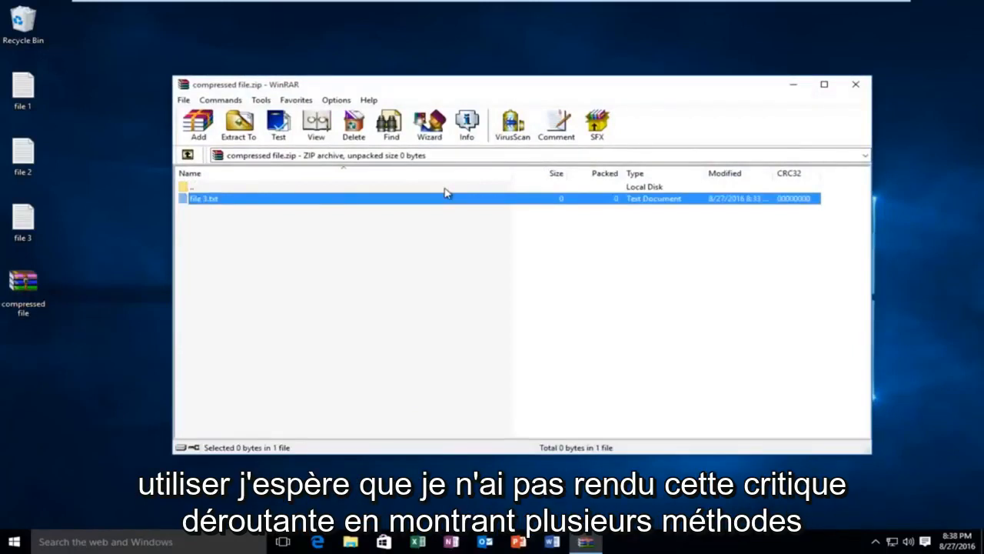
mouse_move(84, 208)
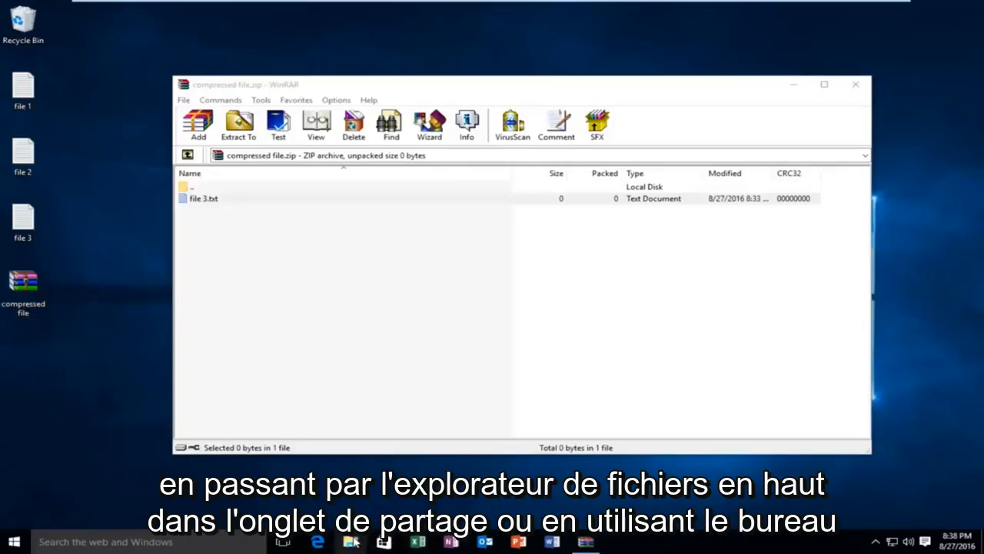
Step: Close WinRAR and dismiss the file 3 context menu without making another archive
click(351, 541)
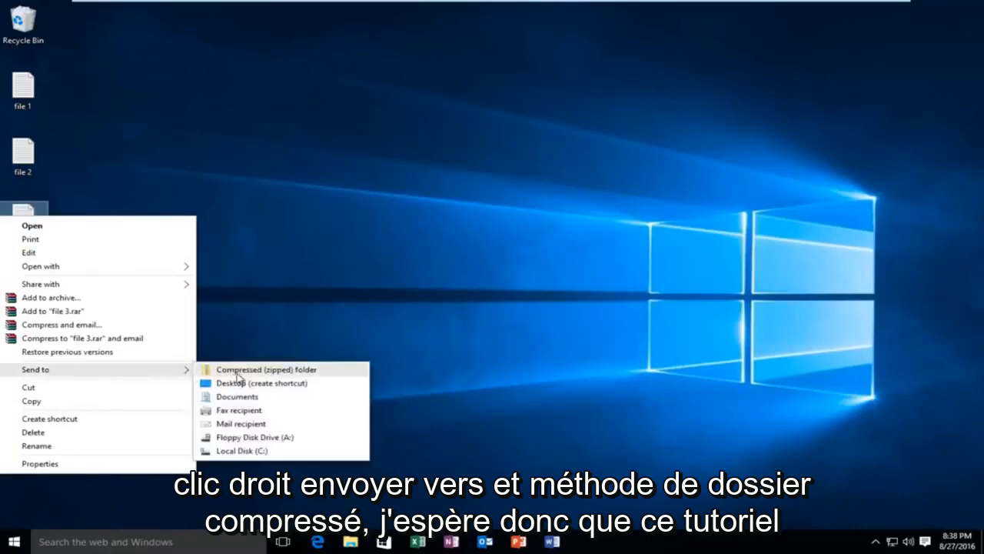
click(265, 369)
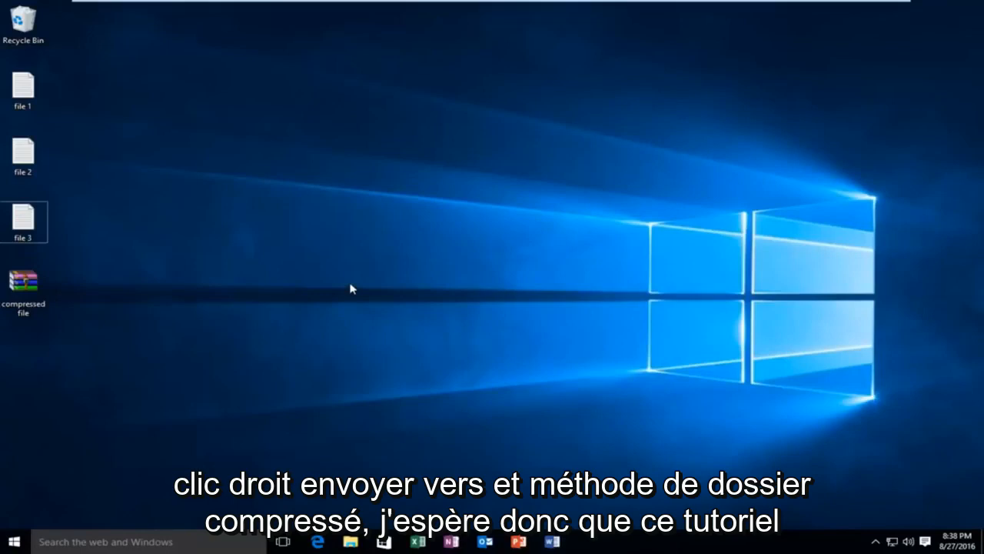